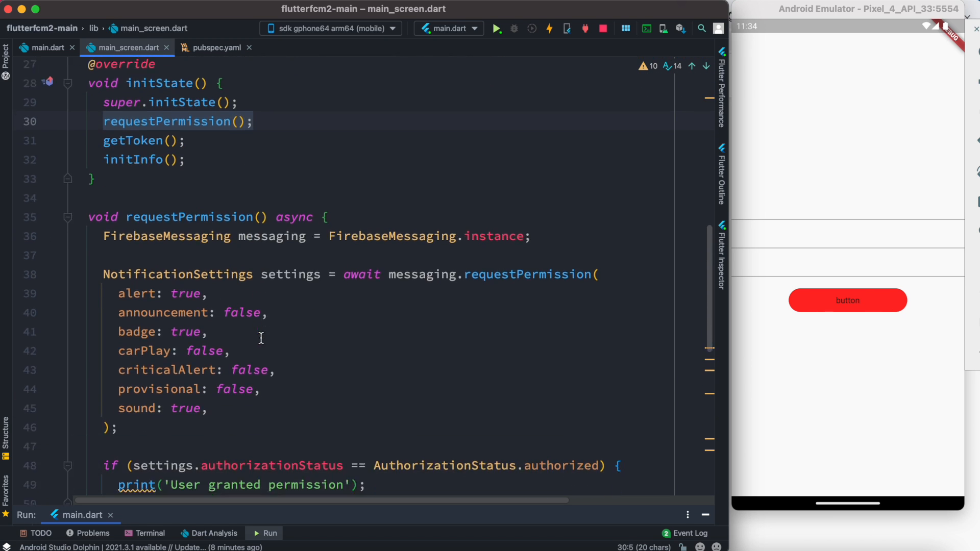
- Fold the requestPermission body in main_screen.dart to bring getToken into full view
{"action": "scroll", "scroll_direction": "down", "scroll_amount": 3}
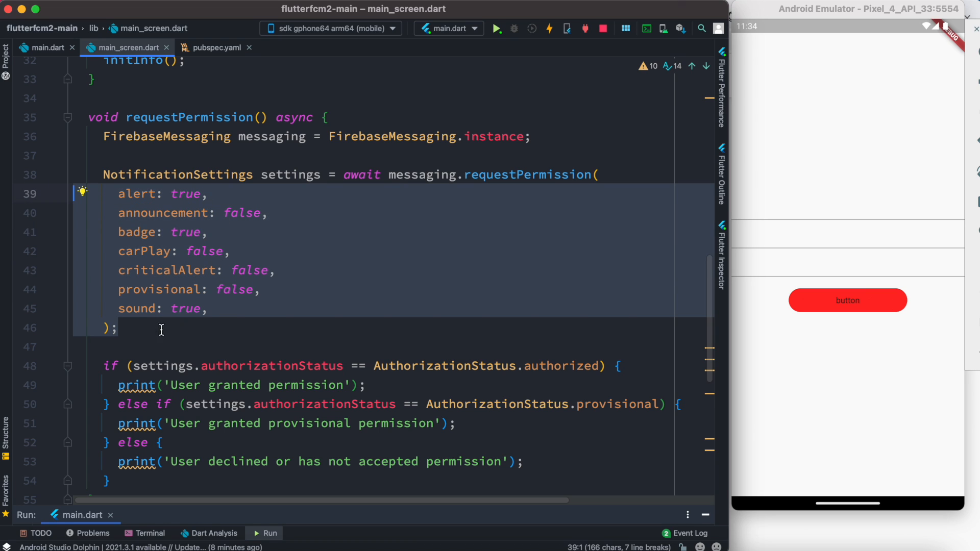
{"action": "mouse_move", "coordinate": [251, 218]}
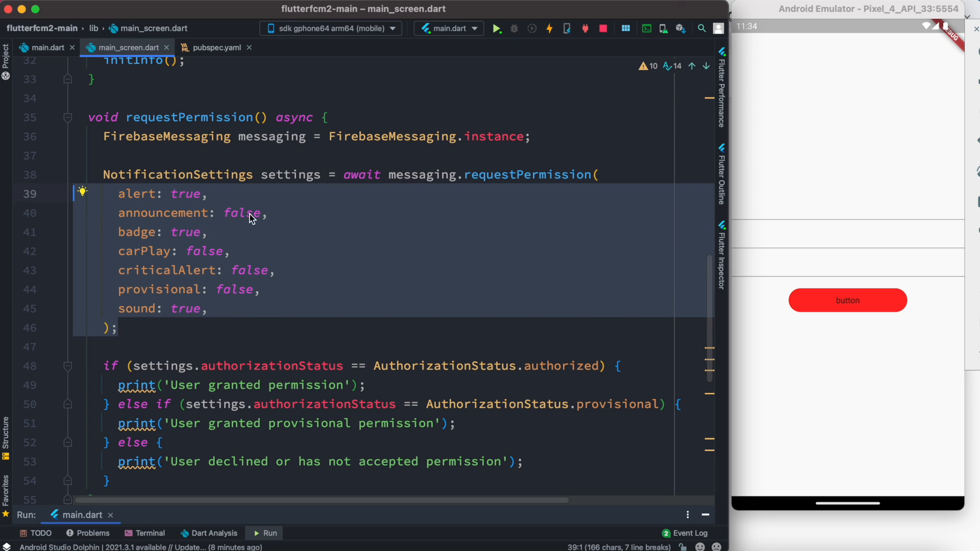
{"action": "scroll", "scroll_direction": "down", "scroll_amount": 3}
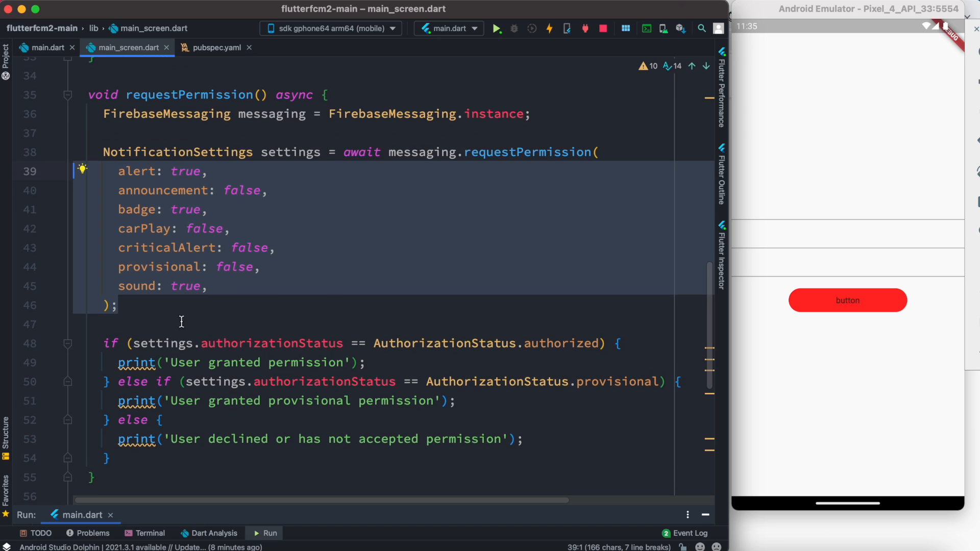
{"action": "left_click", "coordinate": [618, 343]}
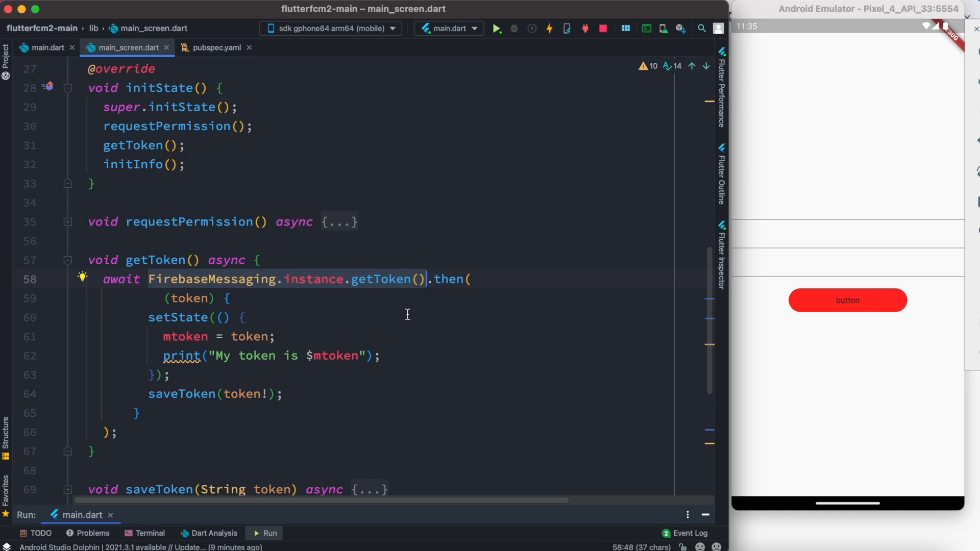
{"action": "mouse_move", "coordinate": [505, 307]}
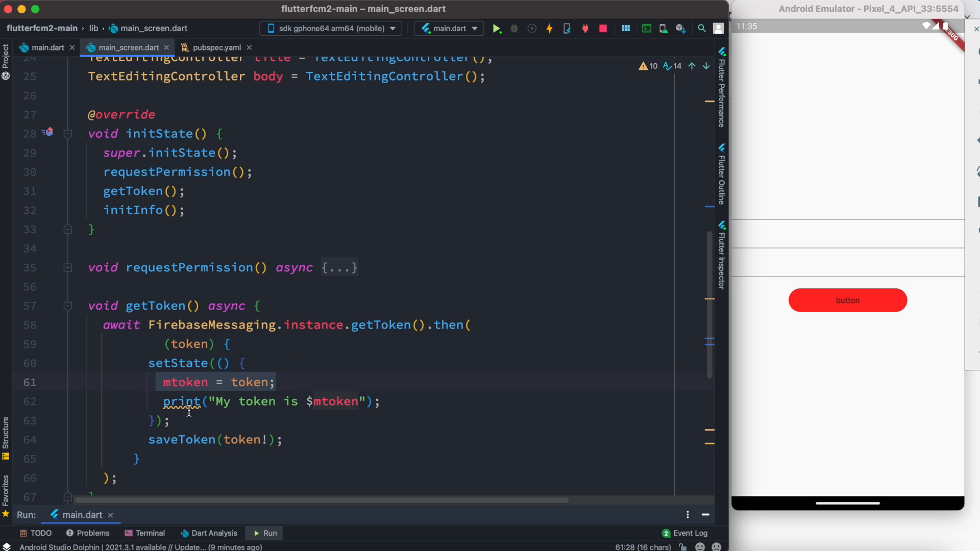
{"action": "left_click", "coordinate": [383, 402]}
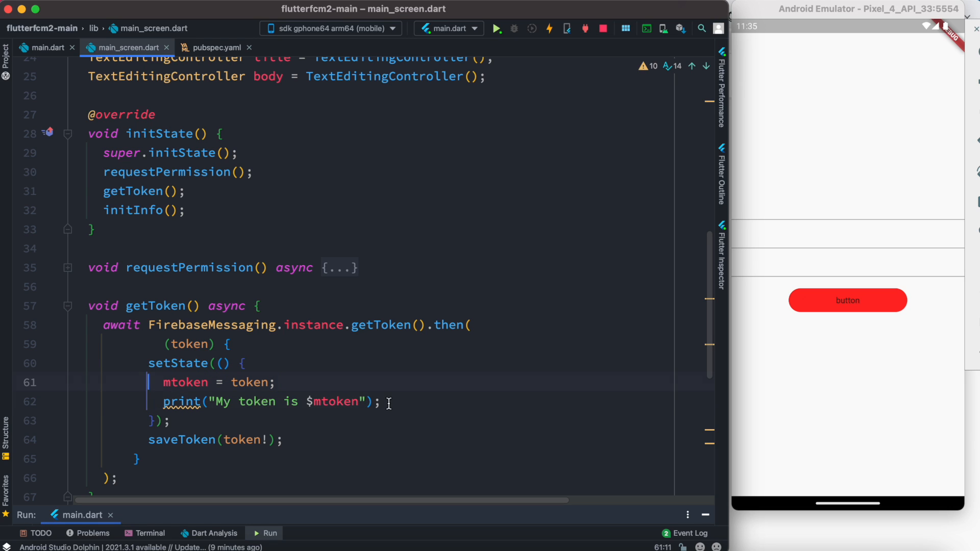
{"action": "left_click", "coordinate": [244, 362]}
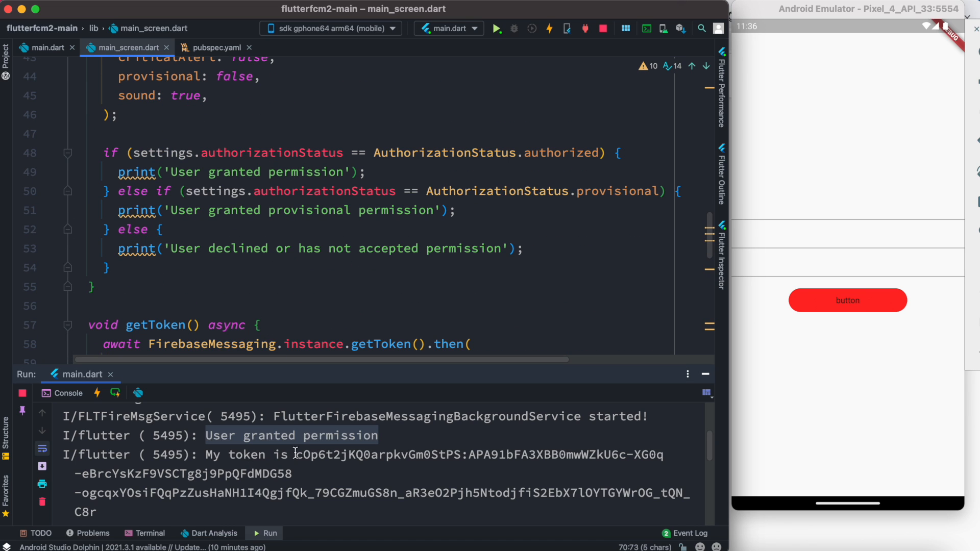
- Resize the Run console to check 'User granted permission' and the printed FCM token
{"action": "left_click_drag", "start_coordinate": [297, 455], "coordinate": [97, 513]}
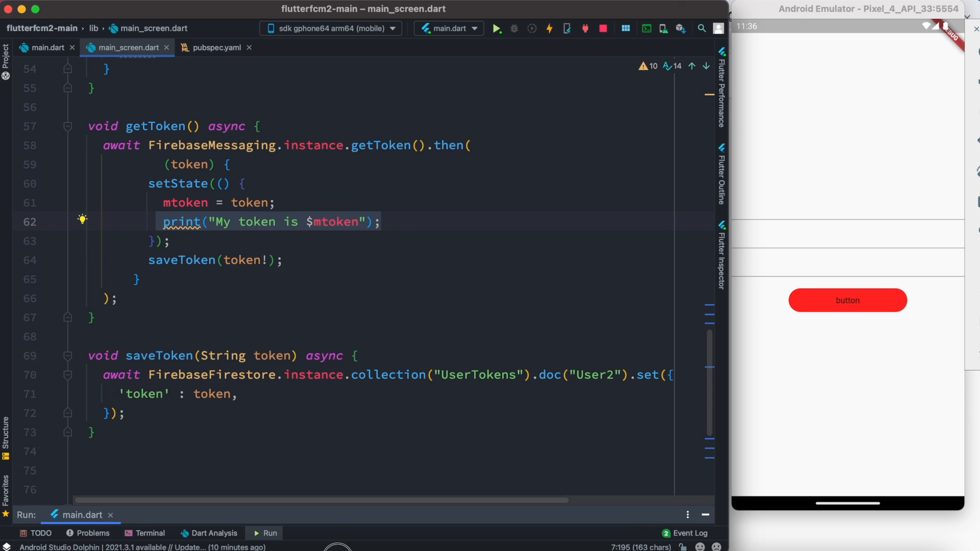
- Scroll up and fold requestPermission so getToken and saveToken show fully
{"action": "scroll", "scroll_direction": "up", "scroll_amount": 3}
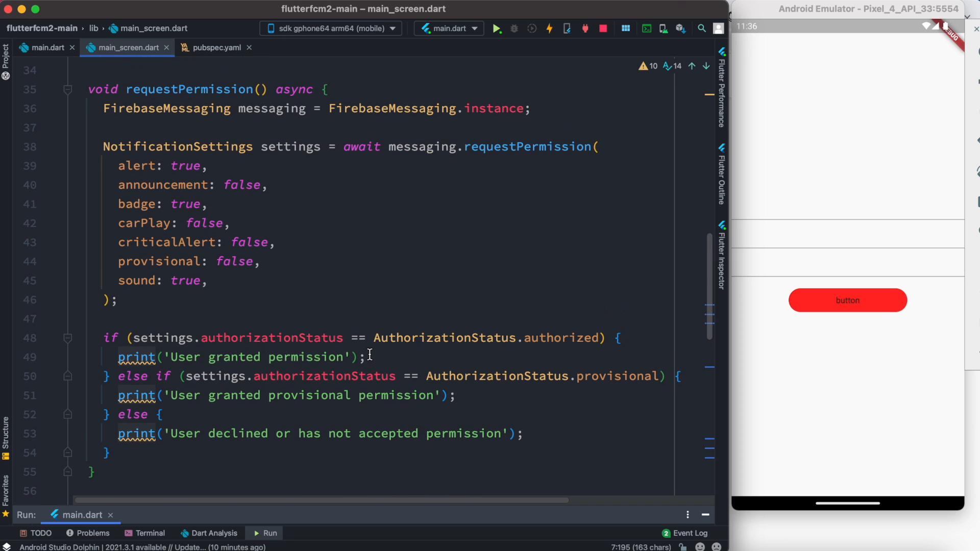
{"action": "left_click", "coordinate": [67, 89]}
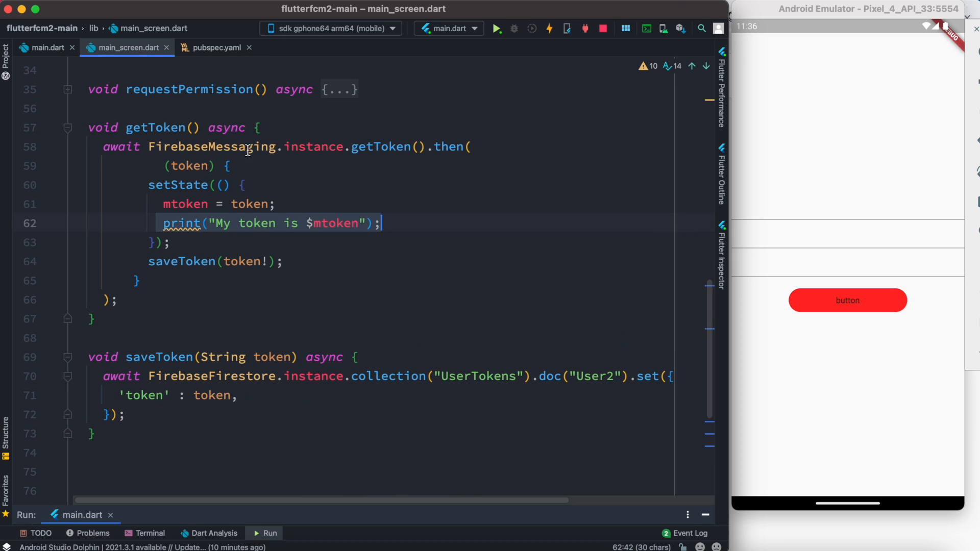
{"action": "mouse_move", "coordinate": [359, 170]}
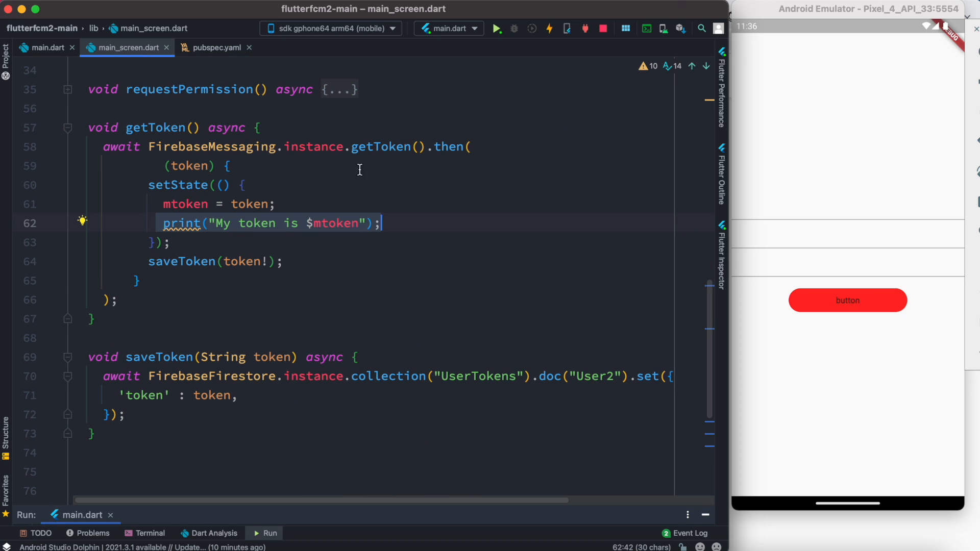